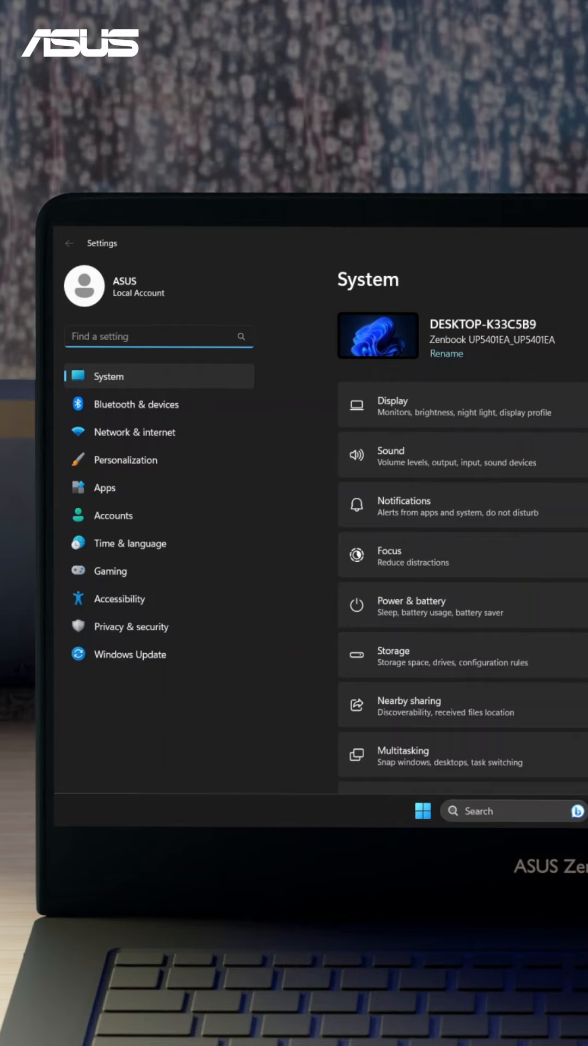
Turn Night light on under System > Display and reach its strength and schedule settings.
click(394, 406)
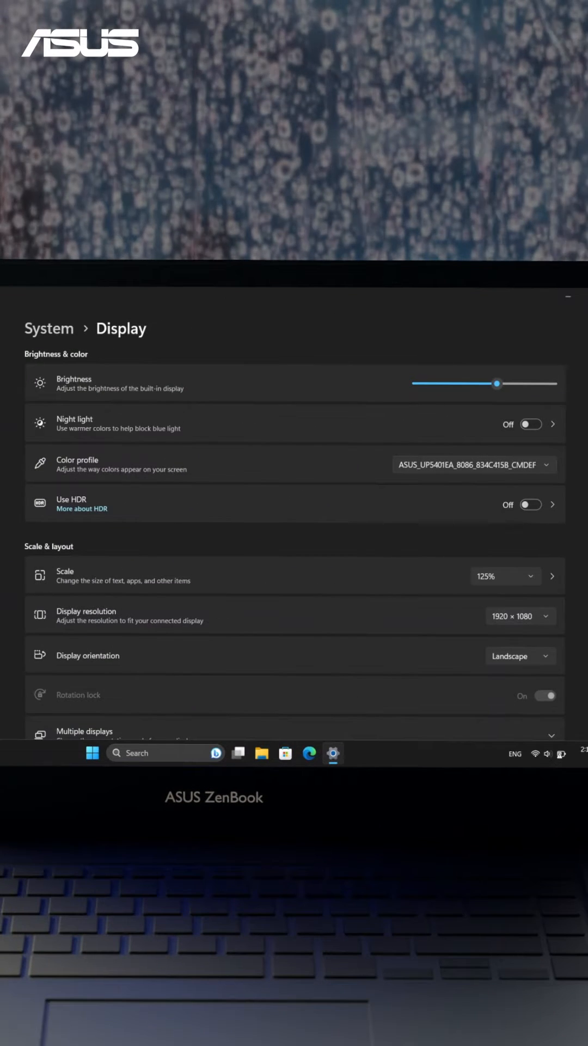
click(531, 424)
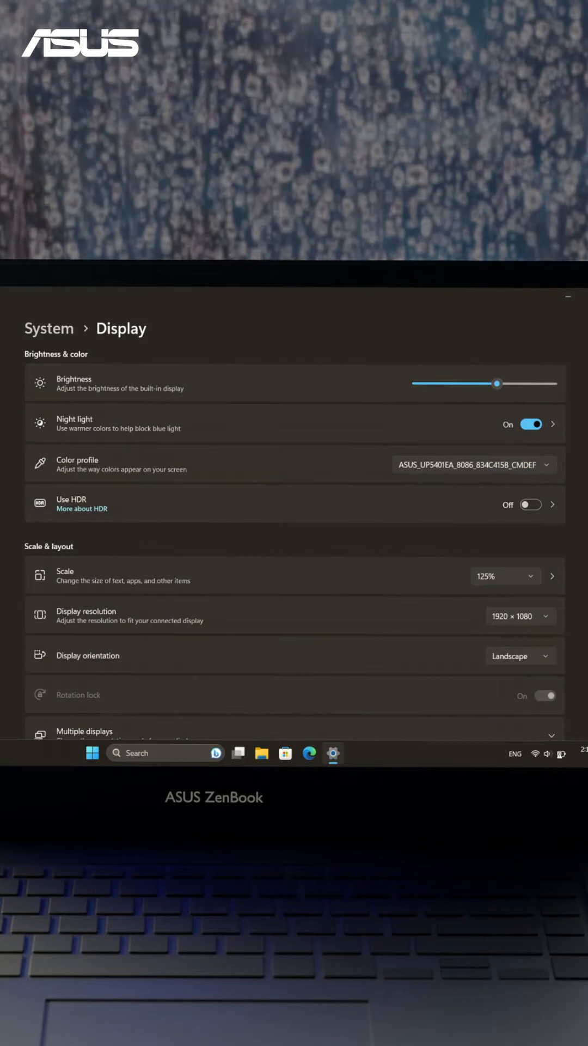
click(552, 424)
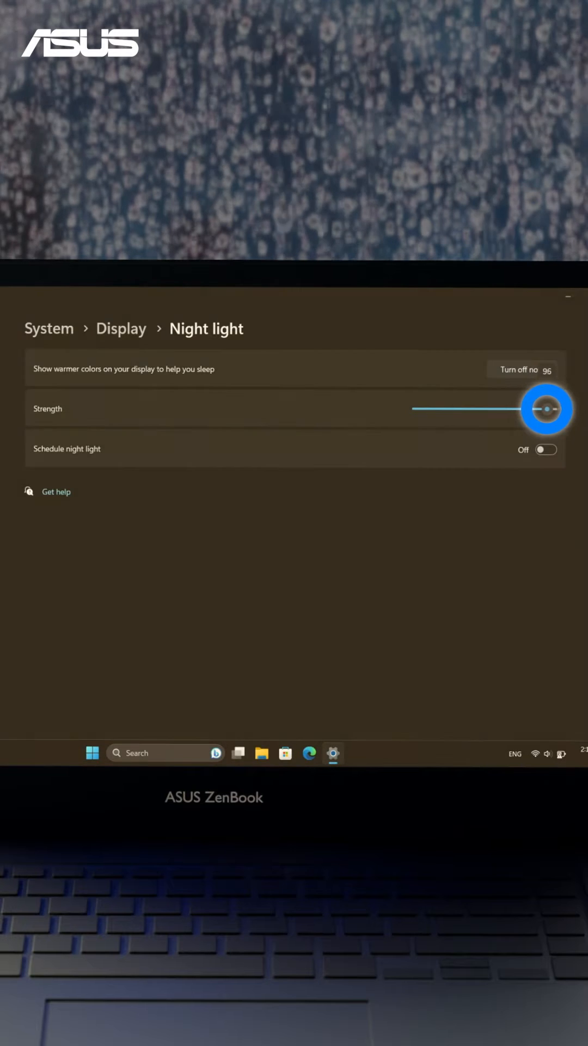
click(531, 448)
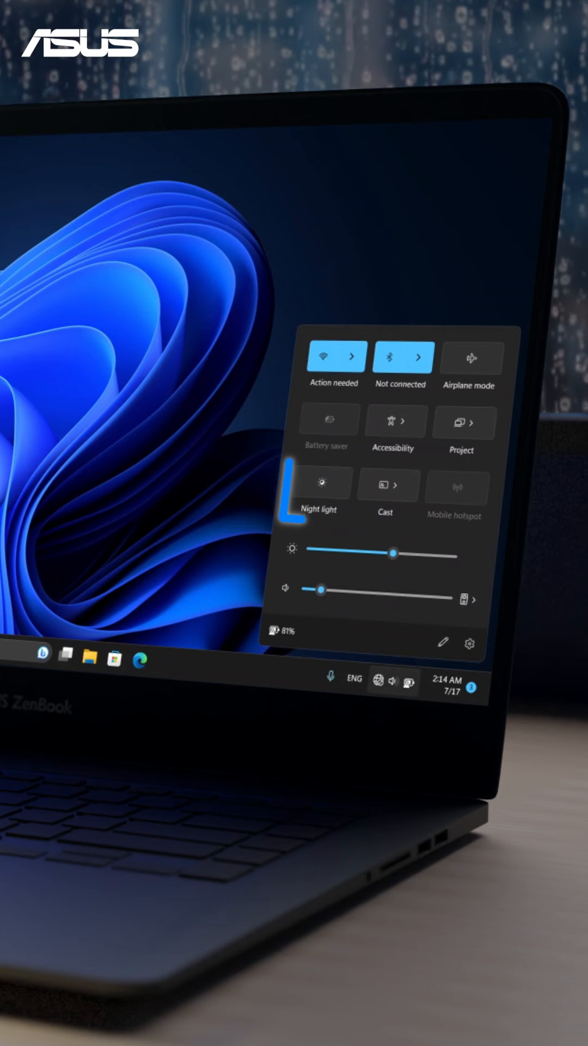
Switch Night light on from the Quick Settings panel so the screen tints warmer.
click(320, 484)
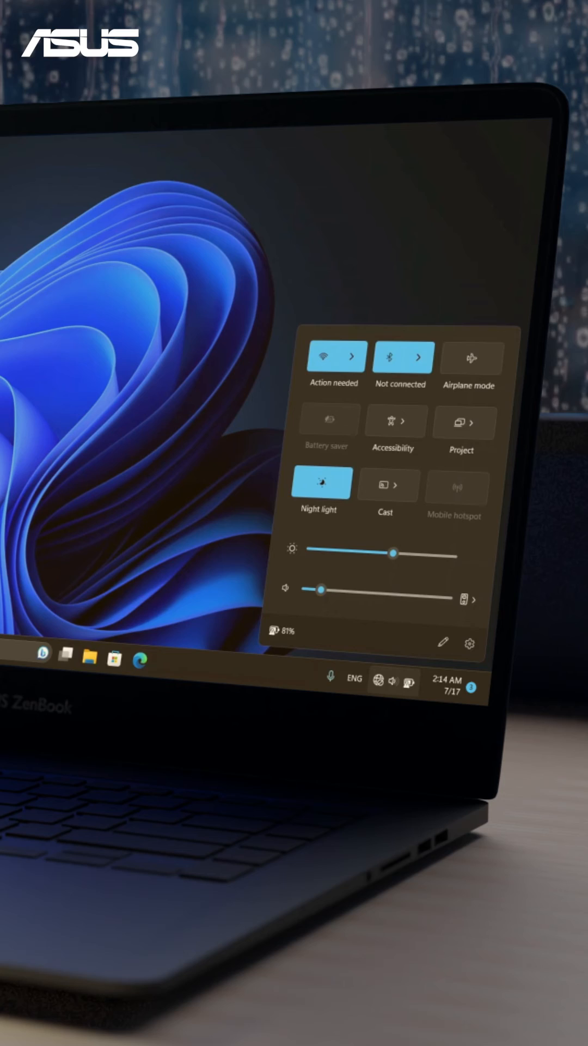